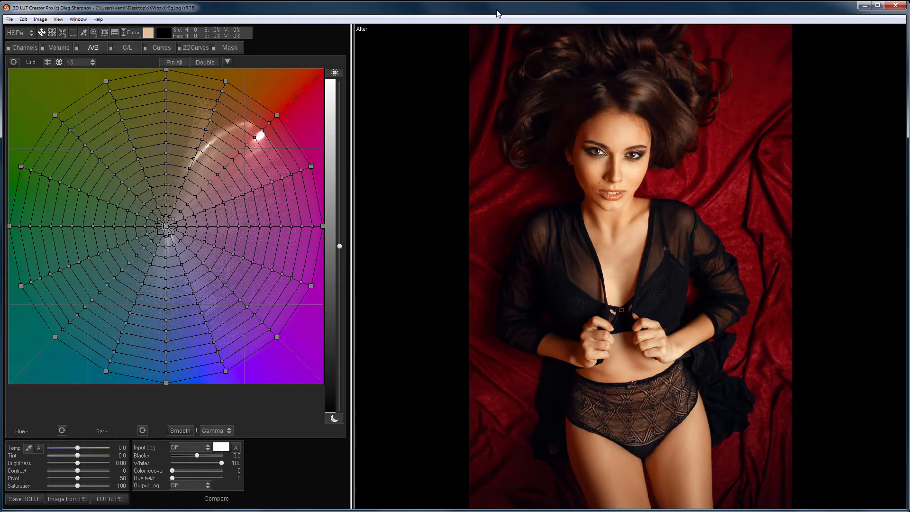
Switch from the hue wheel grid to the curves editor and sample a skin tone
click(161, 47)
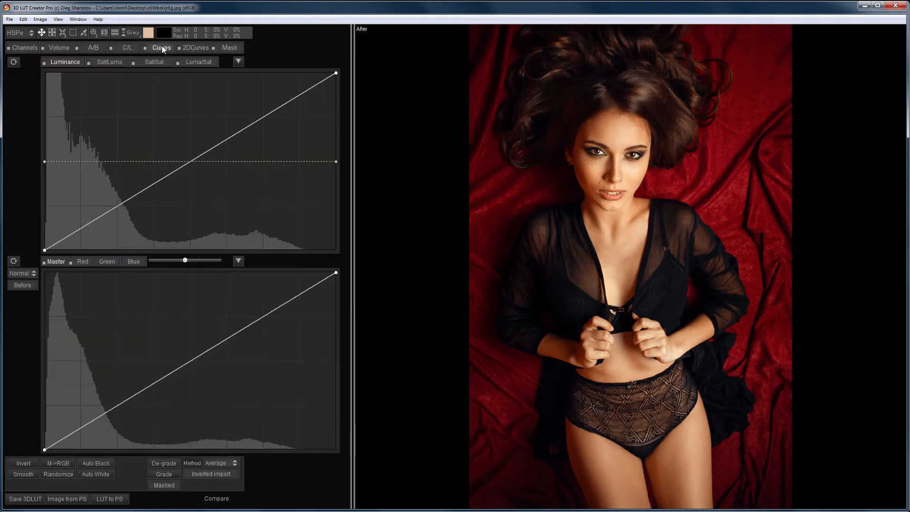
click(134, 261)
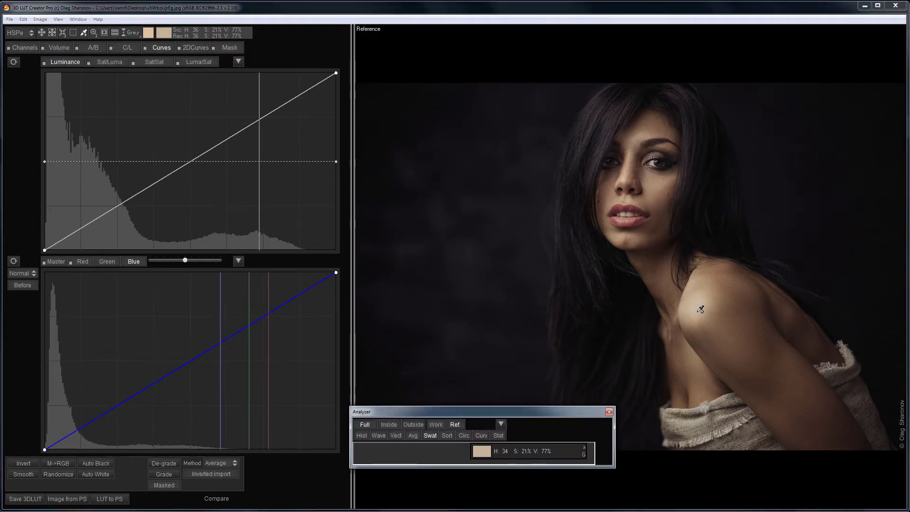
Eyedrop the reference's shoulder skin into a swatch and read swatches as HSV
drag(475, 411, 348, 198)
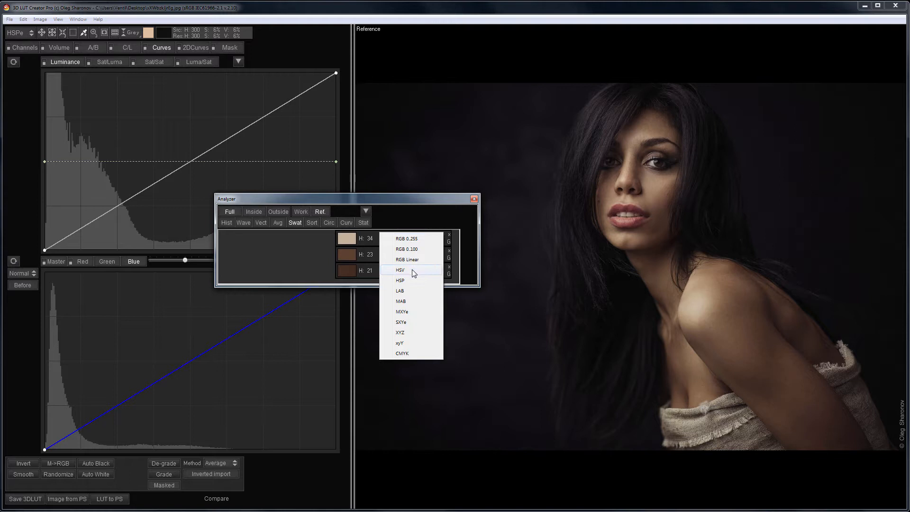
click(400, 270)
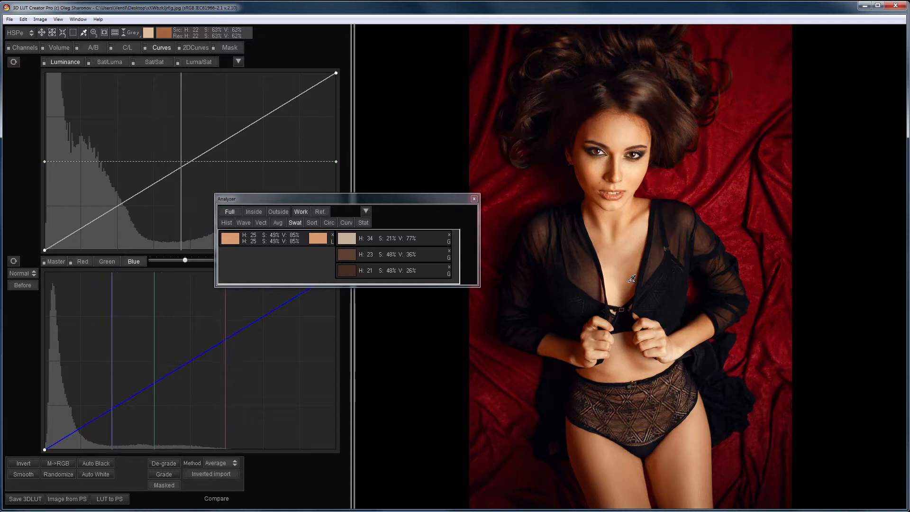
Eyedrop another skin tone from the work portrait into the swatch pairs
click(632, 279)
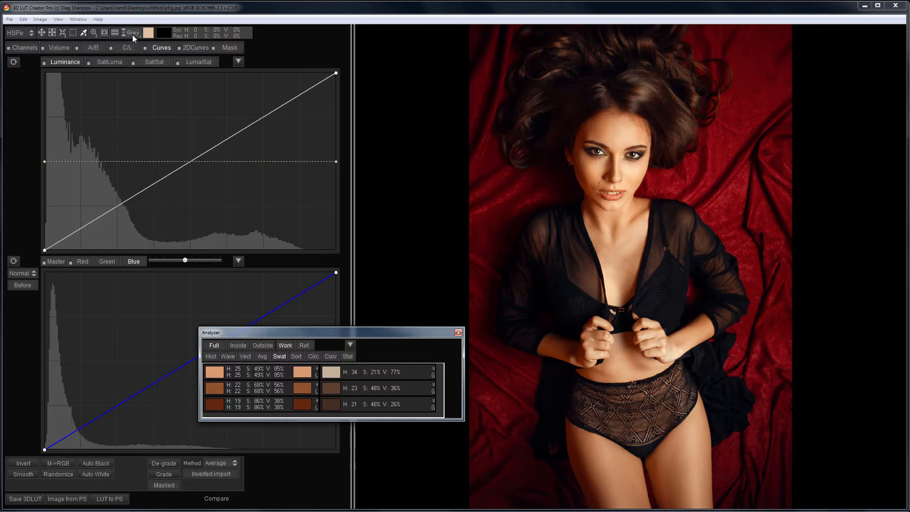
Select the middle skin swatch as the target for curve matching
click(132, 32)
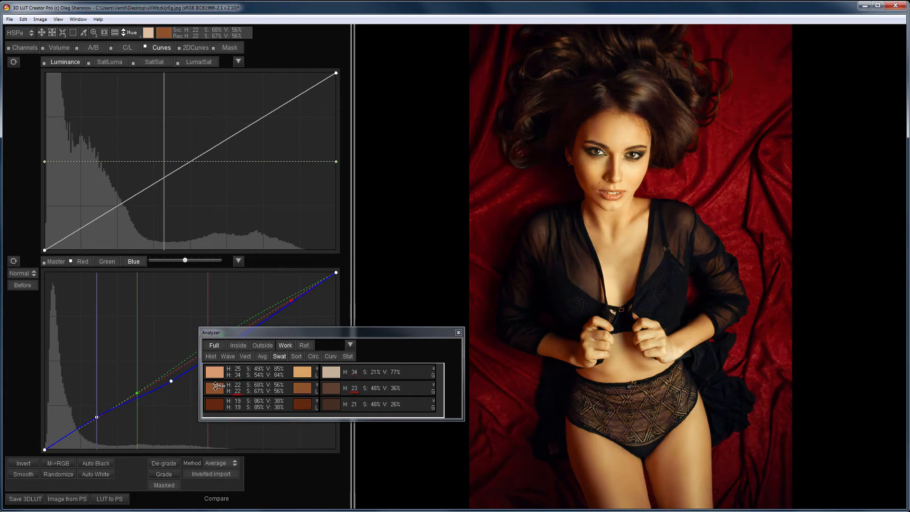
click(214, 404)
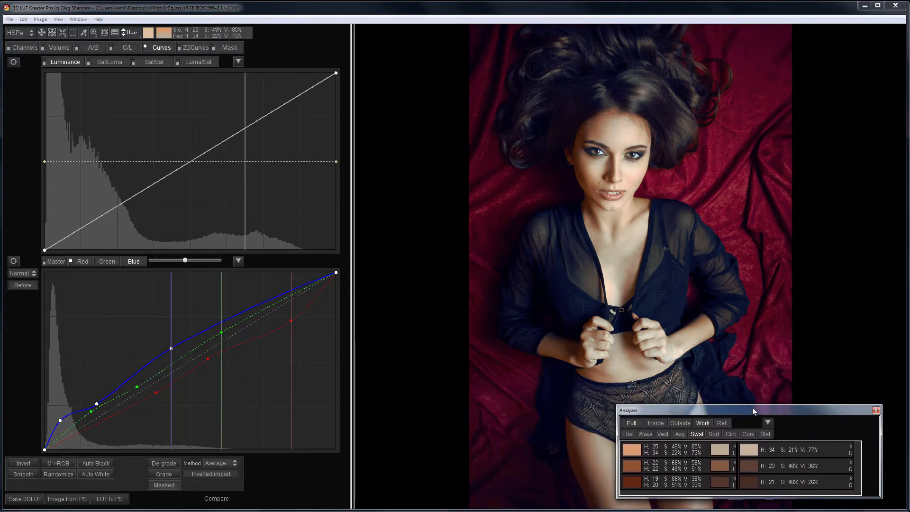
Show the Reference and After panes side by side
click(216, 498)
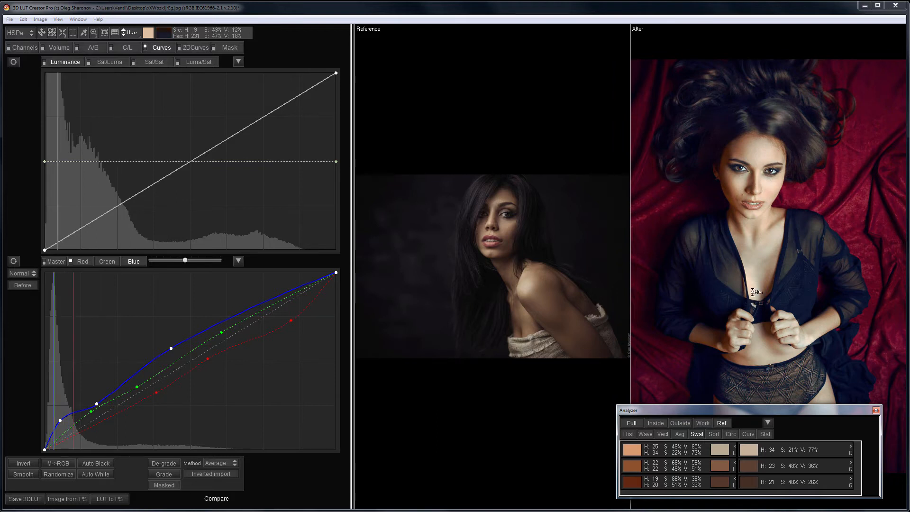
click(22, 19)
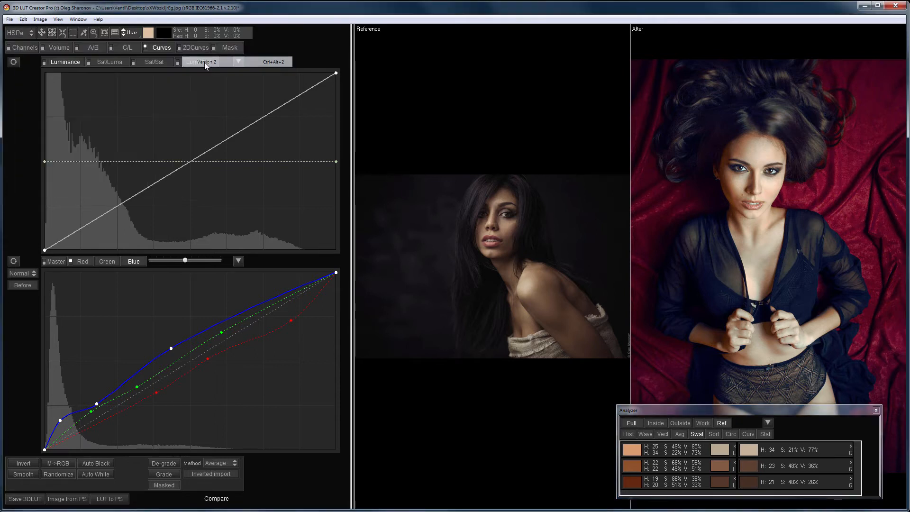
Switch to the second grading version, drag Saturation down, and return to curves
click(199, 62)
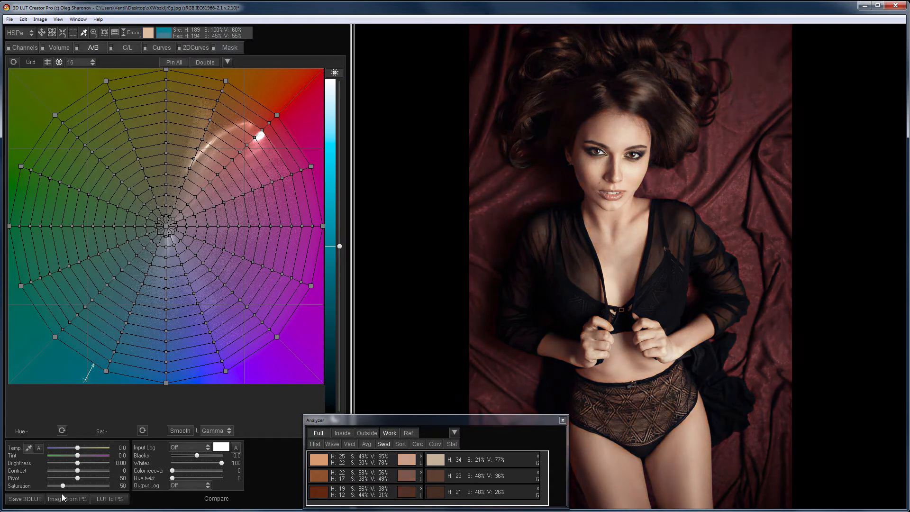
drag(63, 486, 60, 485)
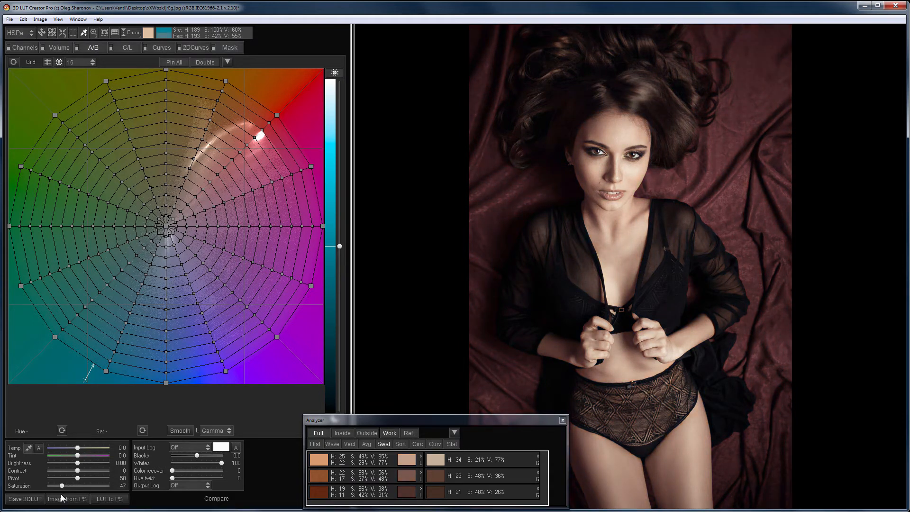
click(161, 47)
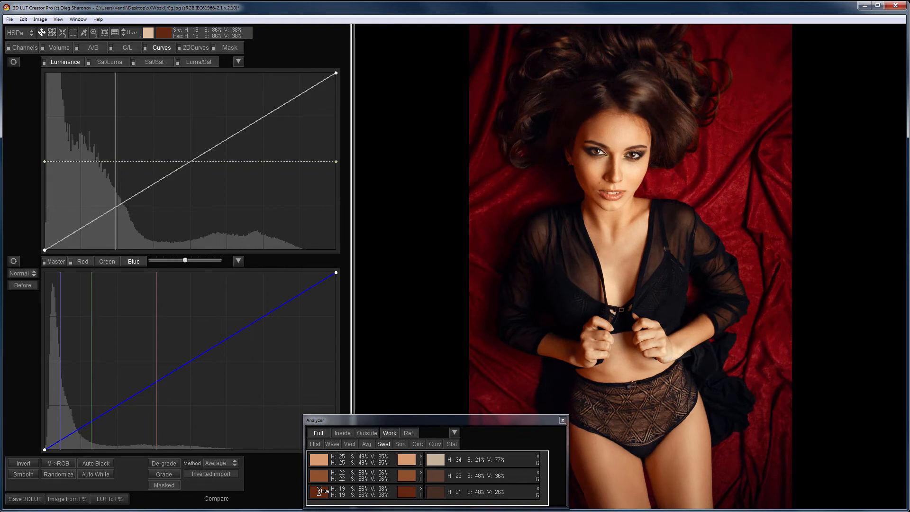
Pick the darkest skin swatch and pull the Sat/Luma curve down in the brighter tones
click(110, 62)
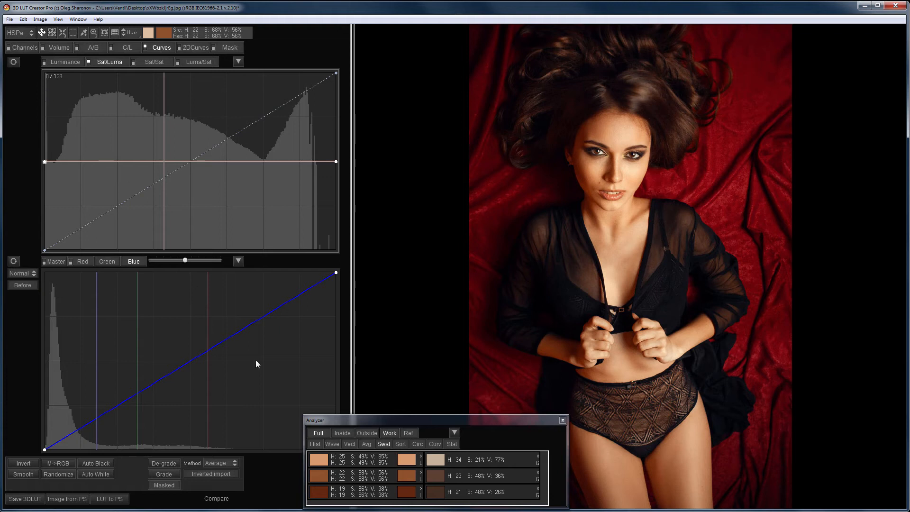
drag(242, 161, 242, 205)
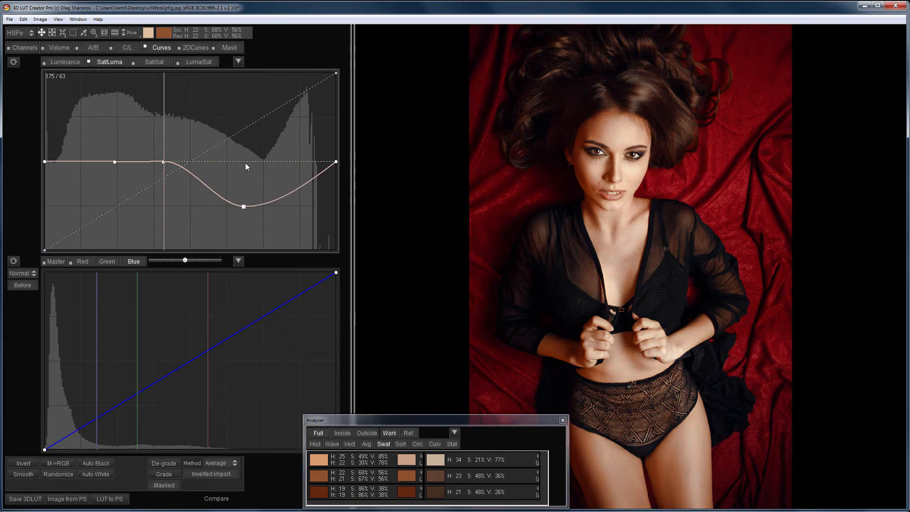
drag(243, 207, 243, 226)
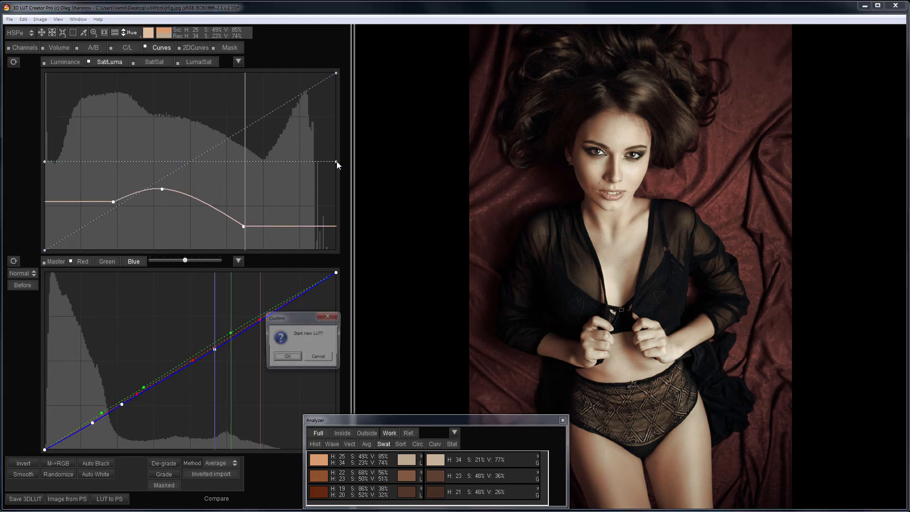
Confirm a new LUT for the dark portrait and move the analyzer aside
click(286, 355)
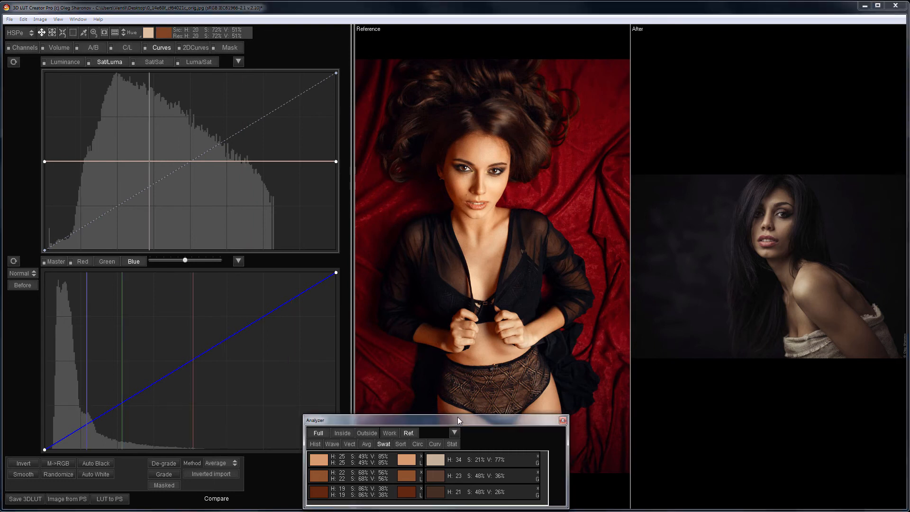
drag(459, 420, 282, 243)
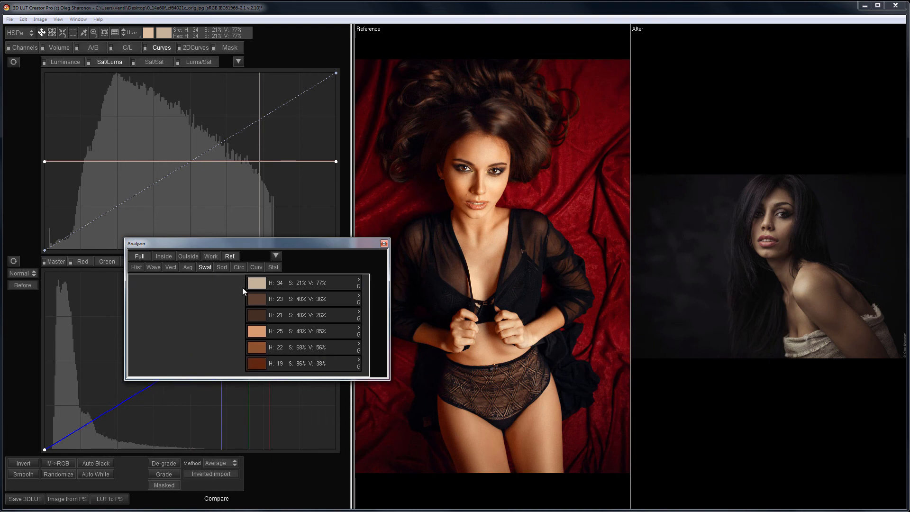
click(360, 279)
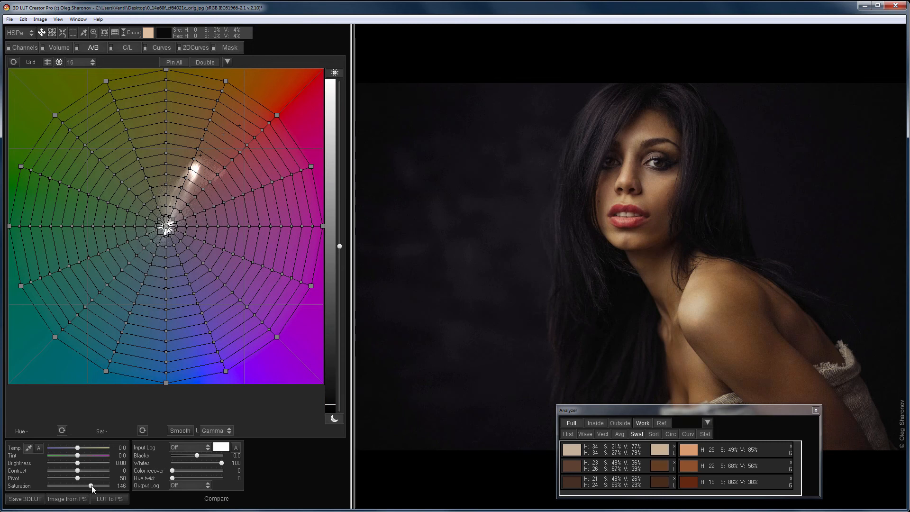
Match skin tones on the curves, show Before/After together, then close the analyzer
click(161, 47)
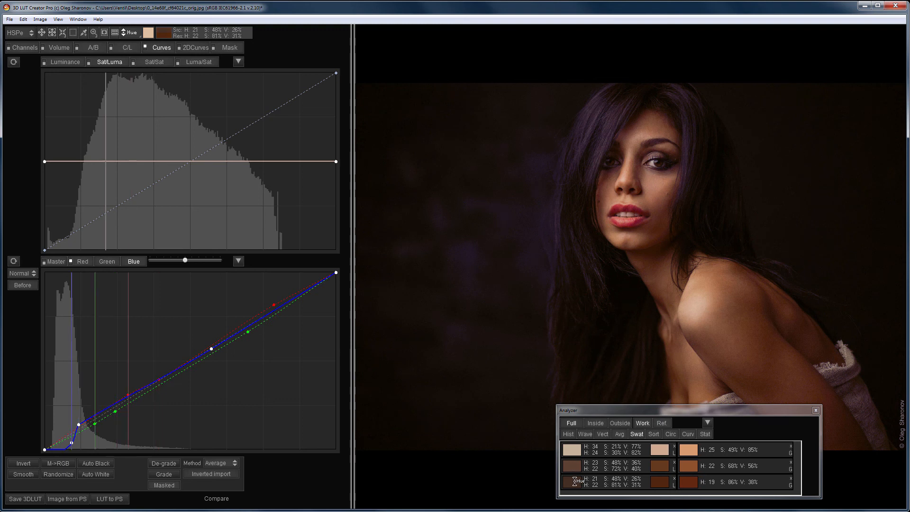
click(216, 497)
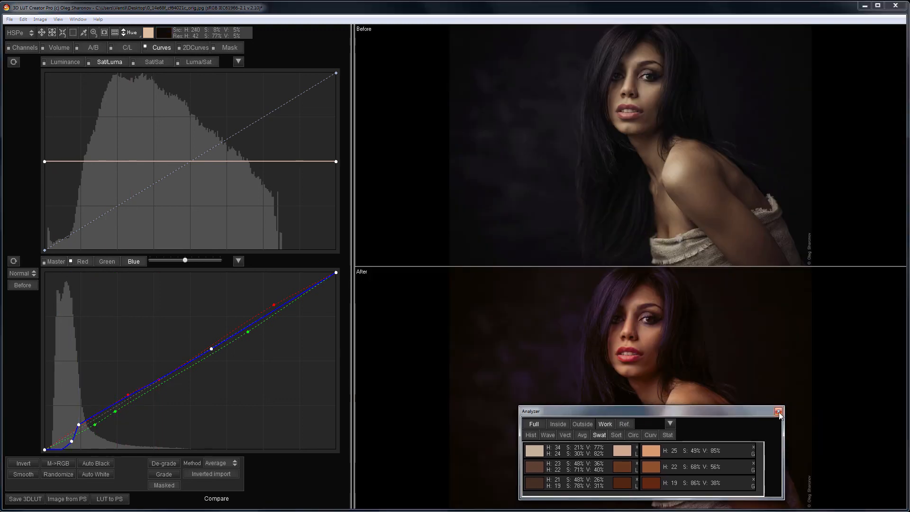
click(779, 411)
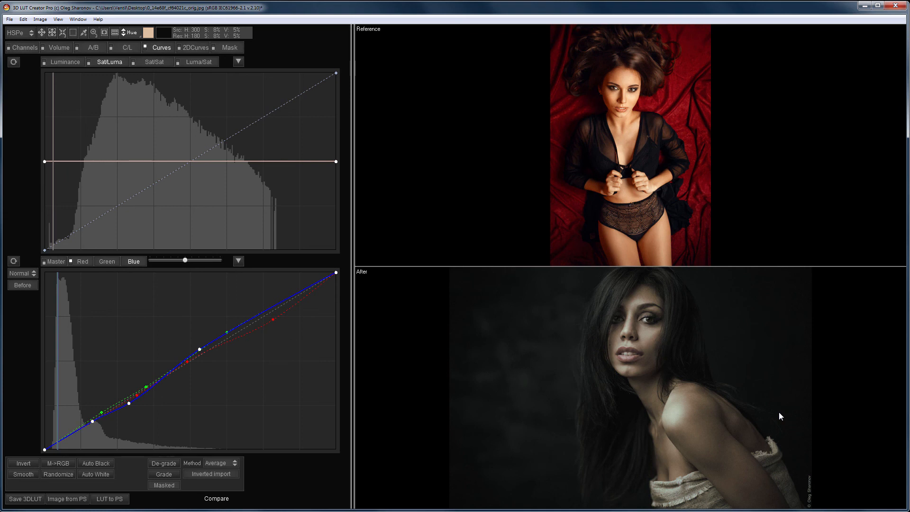
Show the Mask controls with the reference above the graded portrait
click(229, 48)
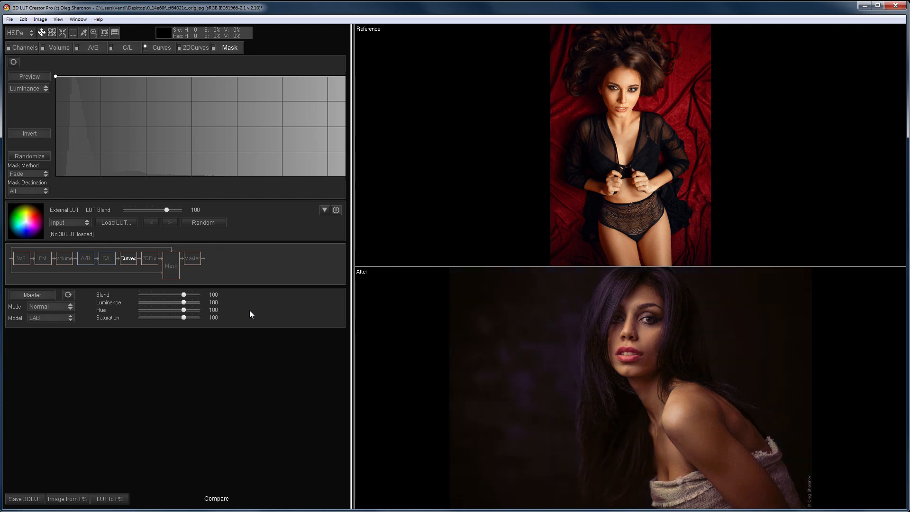
mouse_move(339, 355)
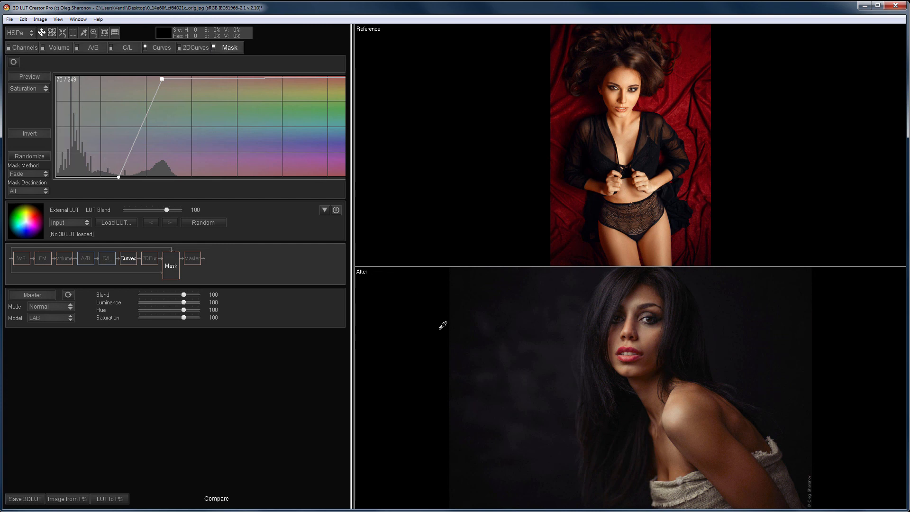
mouse_move(528, 419)
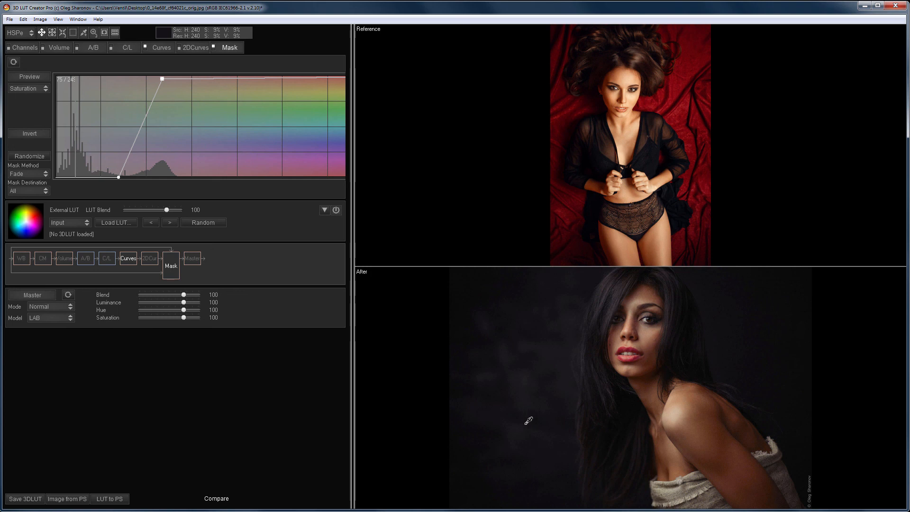